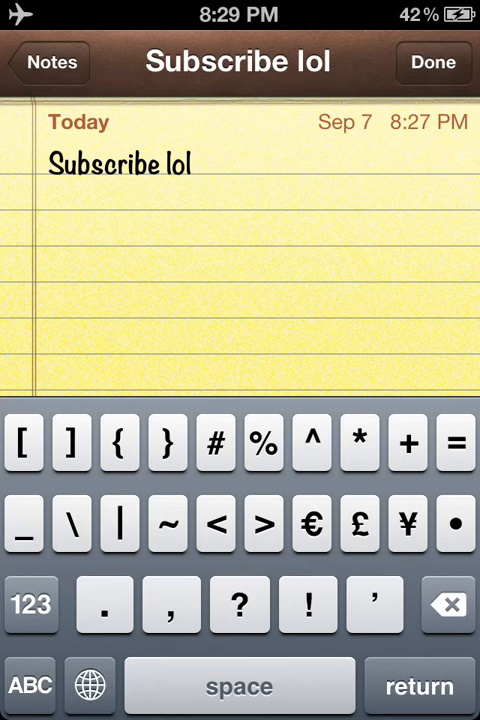
{"action": "left_click", "coordinate": [30, 684]}
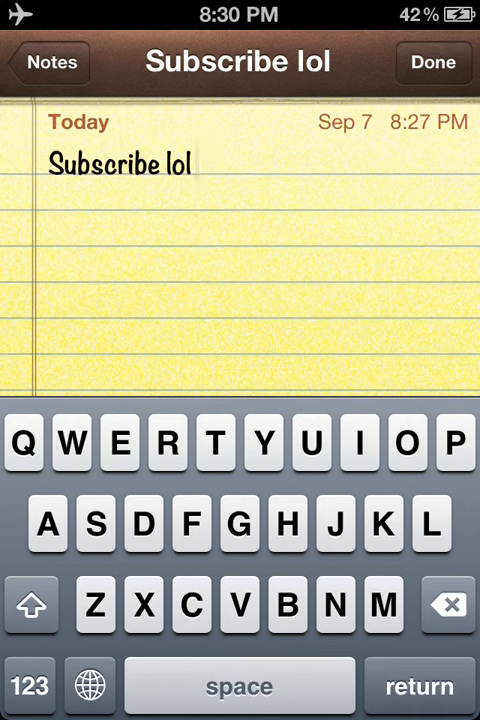
{"action": "left_click", "coordinate": [390, 264]}
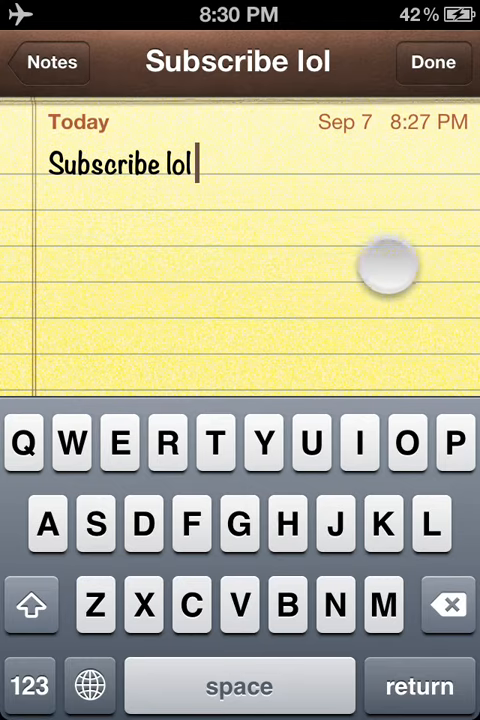